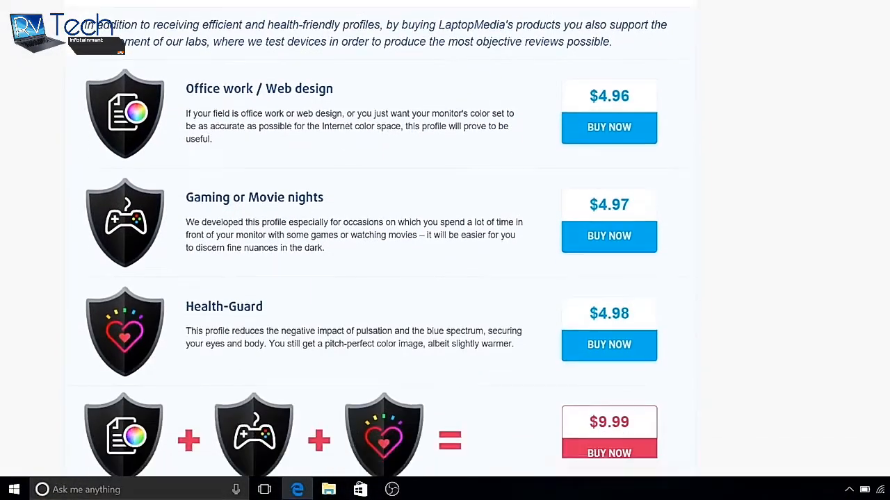
# Choose the $9.99 bundle combining all three LaptopMedia display profiles
pyautogui.scroll(-3)
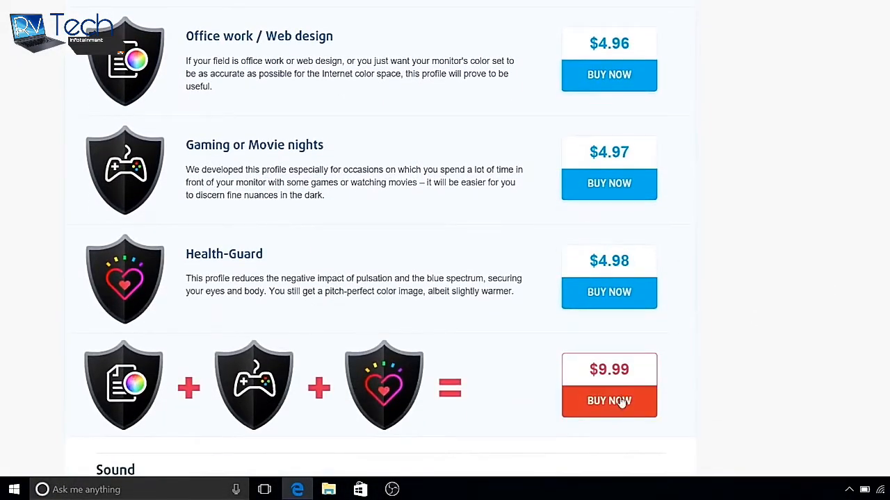
pyautogui.click(609, 401)
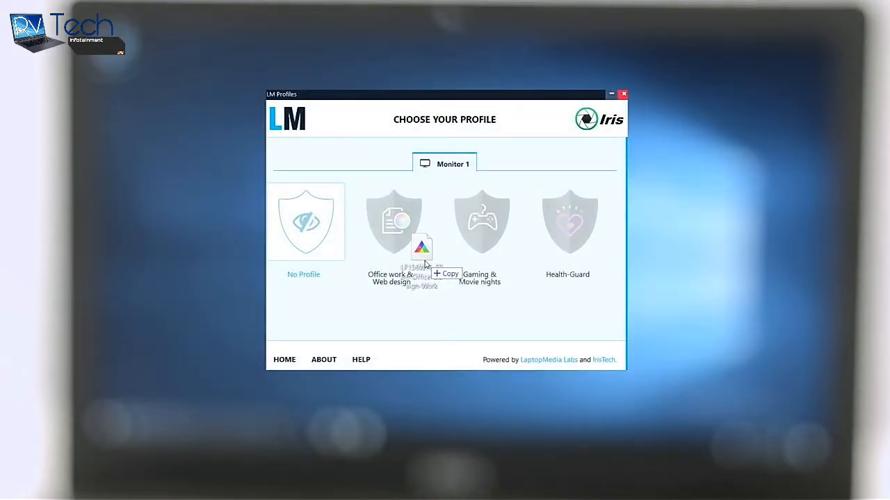
# Install the Office work & Web design profile and activate it for Monitor 1
pyautogui.click(392, 221)
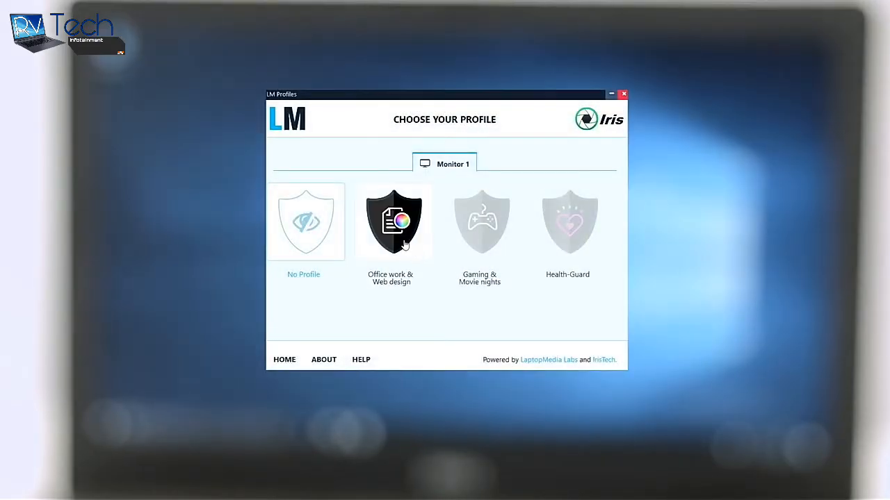
pyautogui.click(392, 223)
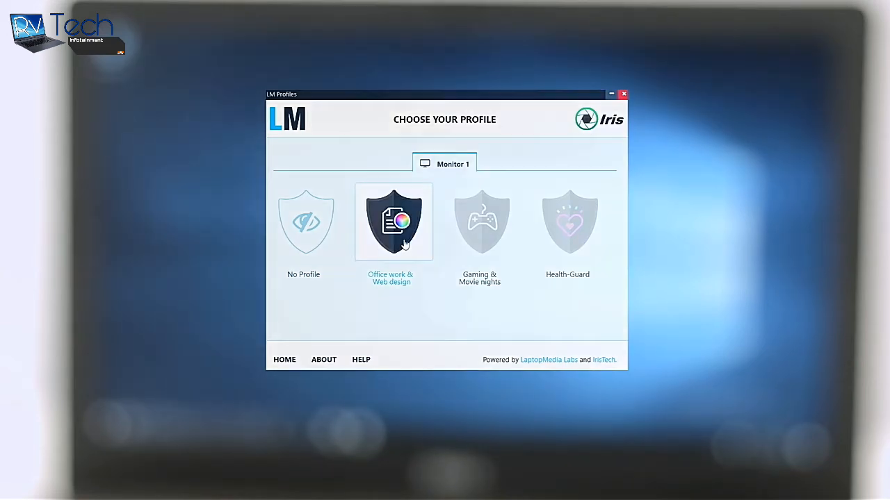
pyautogui.click(393, 223)
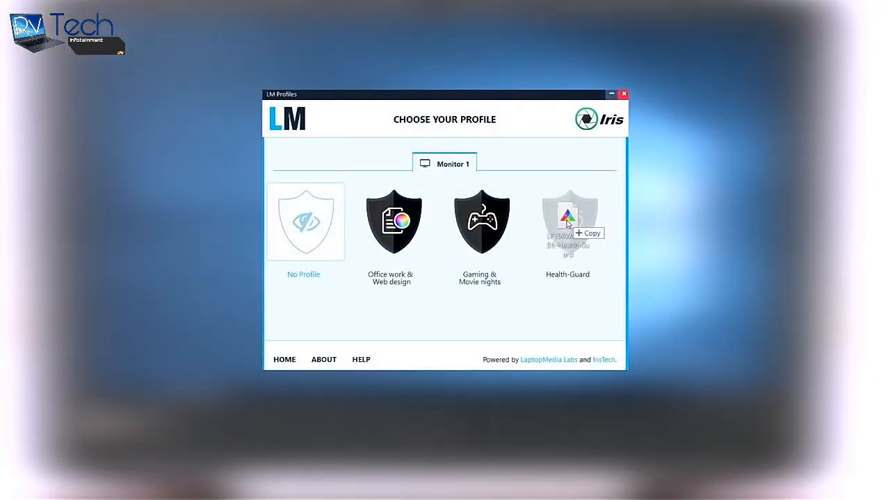
# Activate the Health-Guard profile and adjust its PWM-free brightness slider
pyautogui.click(567, 221)
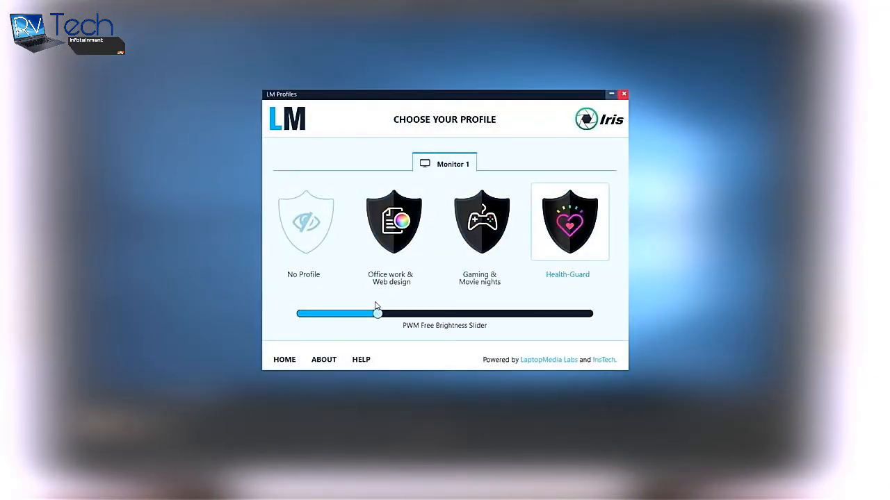
pyautogui.moveTo(378, 314); pyautogui.dragTo(589, 314)
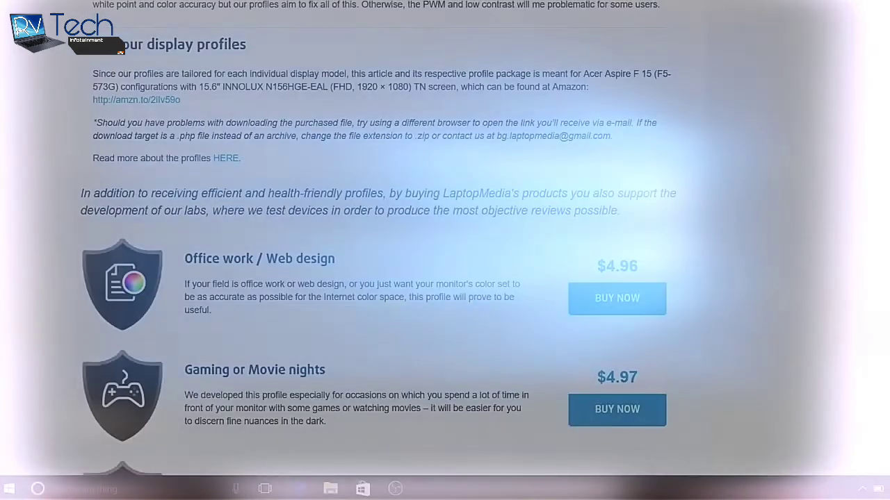
# Return to the display profiles price list on the review page
pyautogui.scroll(-3)
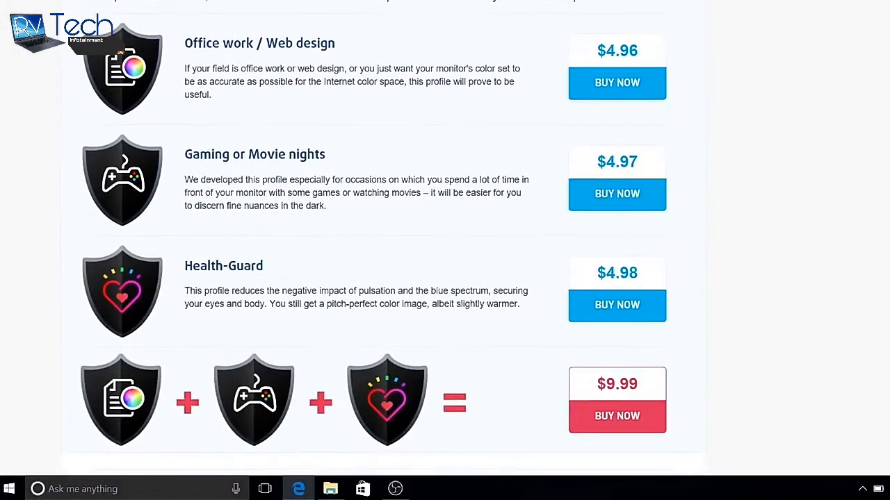
pyautogui.click(617, 416)
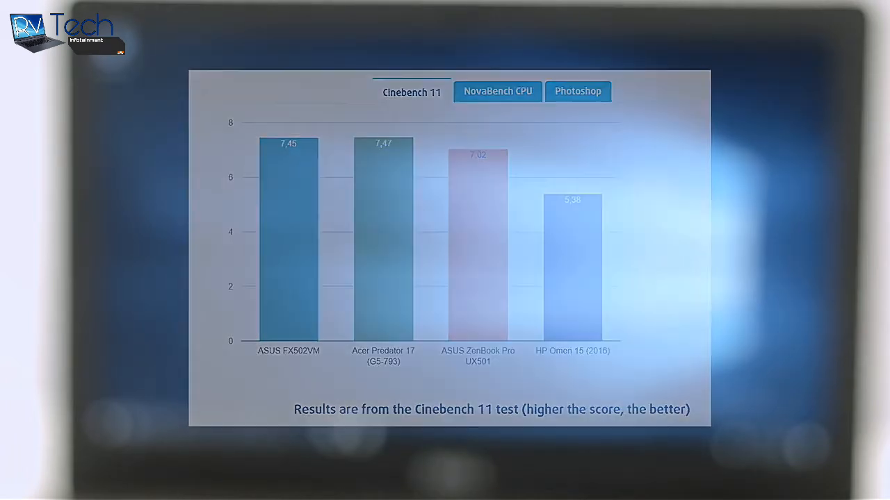
# View the NovaBench CPU chart, then the Photoshop benchmark chart
pyautogui.click(497, 91)
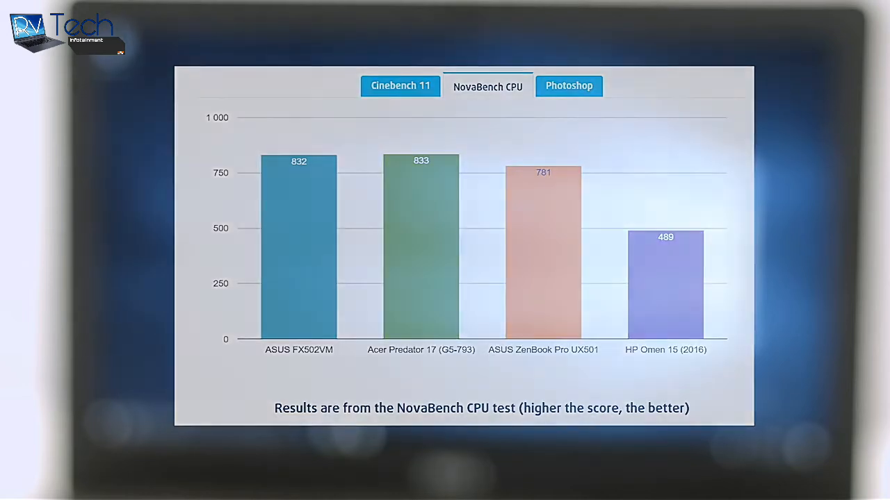
pyautogui.click(569, 86)
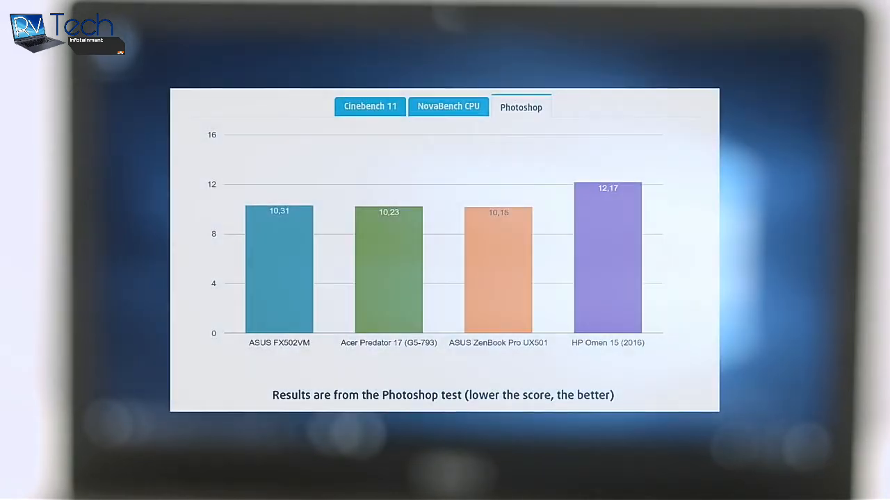